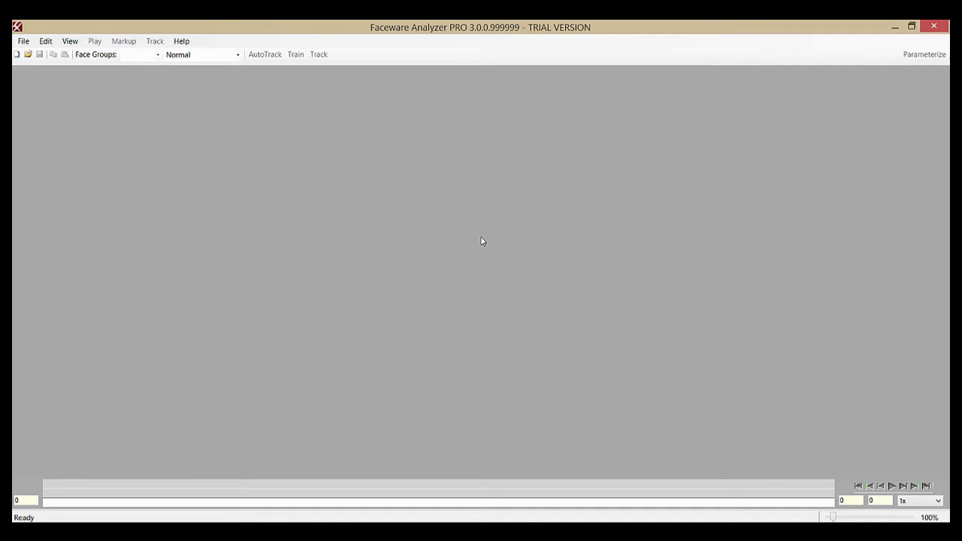
mouse_move(307, 274)
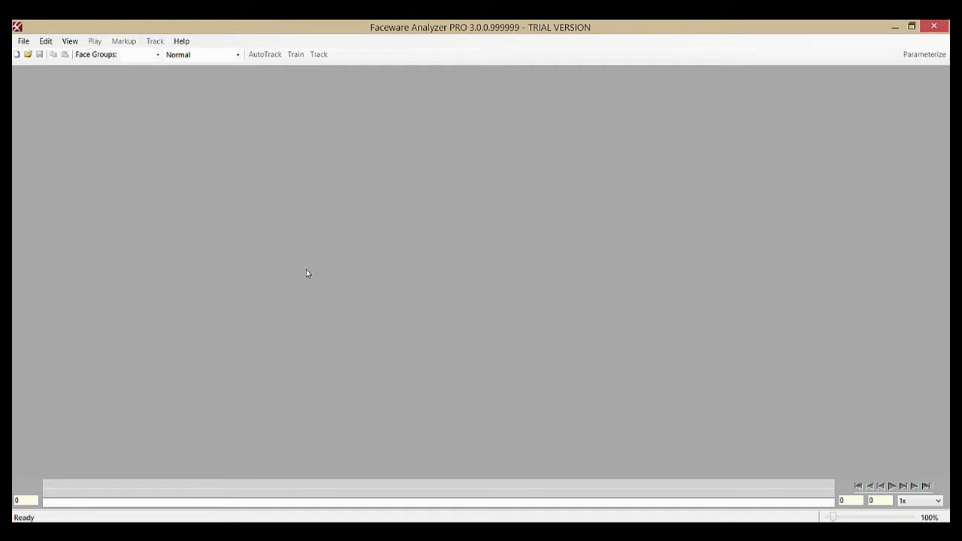
mouse_move(291, 249)
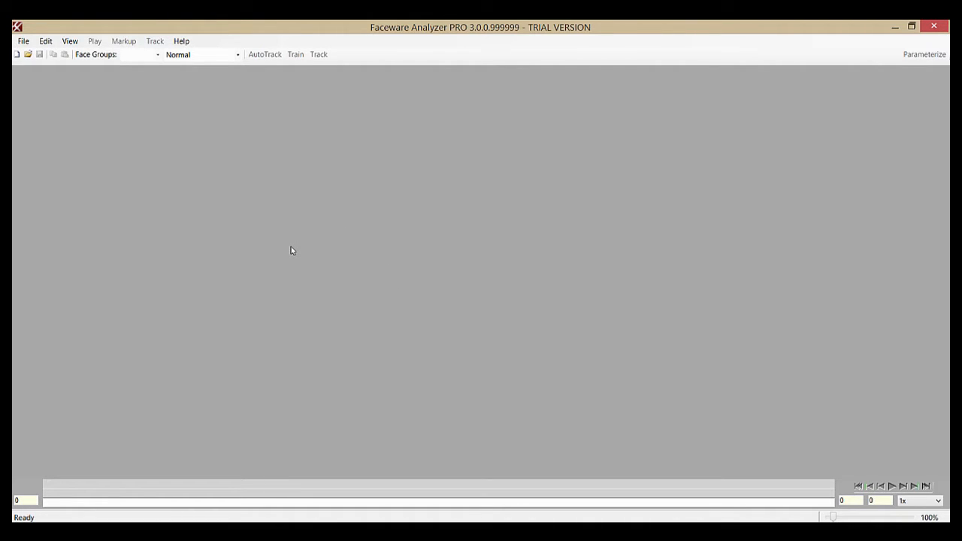
mouse_move(262, 280)
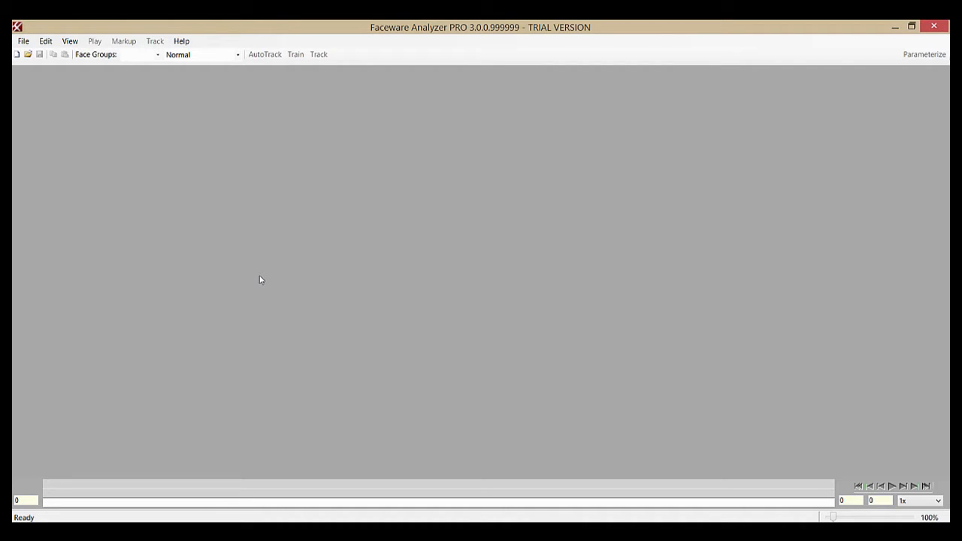
mouse_move(181, 126)
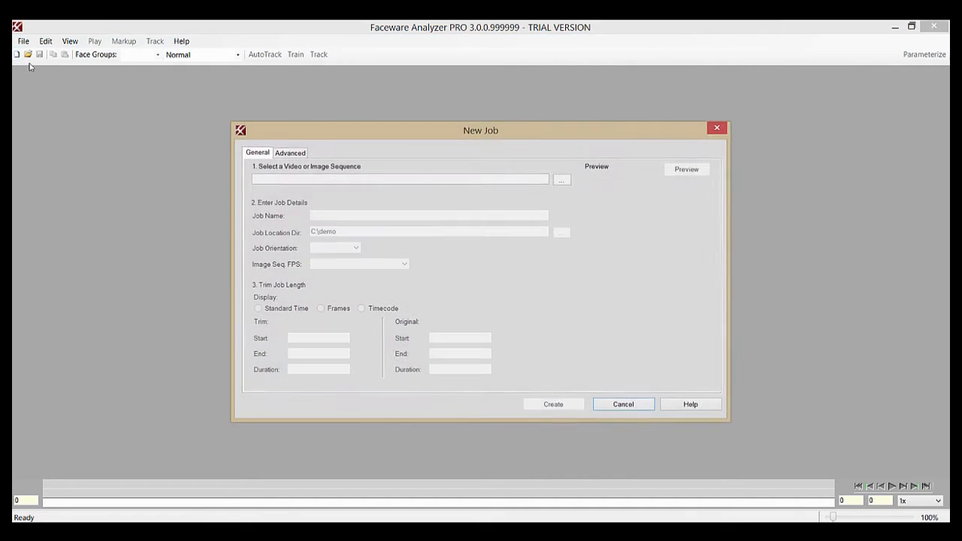
mouse_move(418, 284)
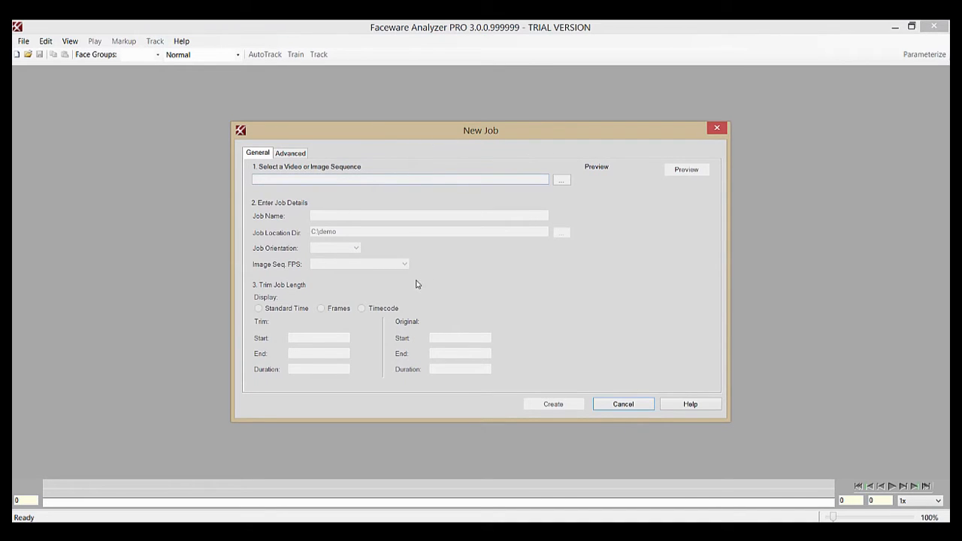
mouse_move(352, 284)
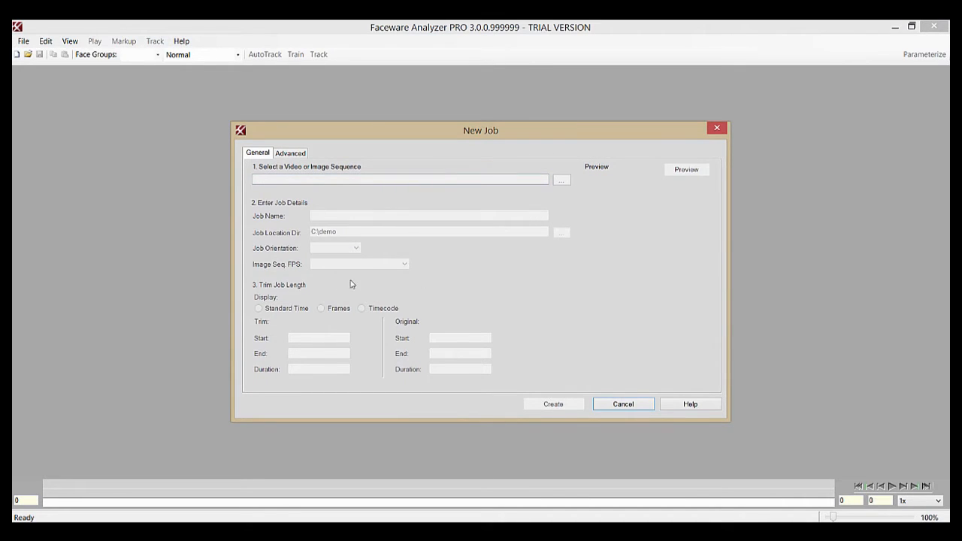
mouse_move(286, 213)
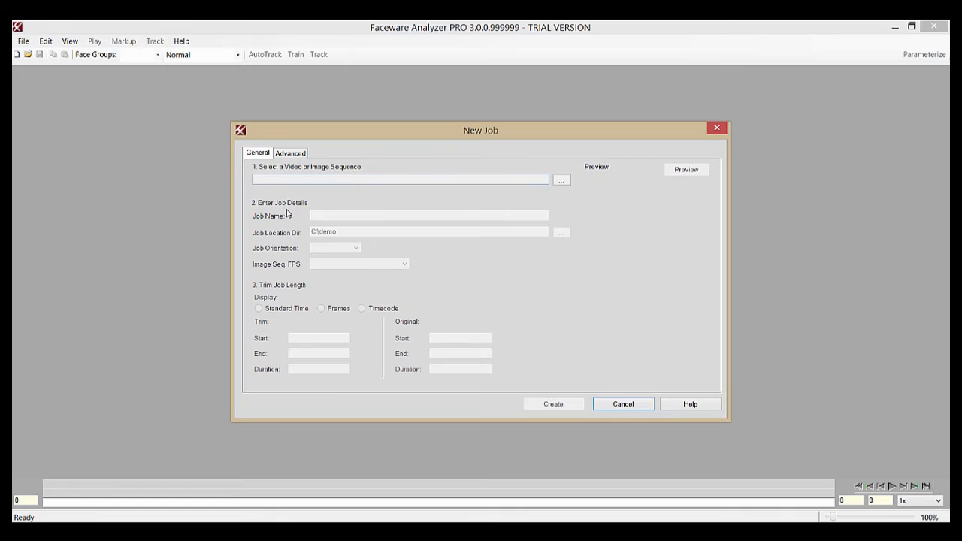
mouse_move(391, 207)
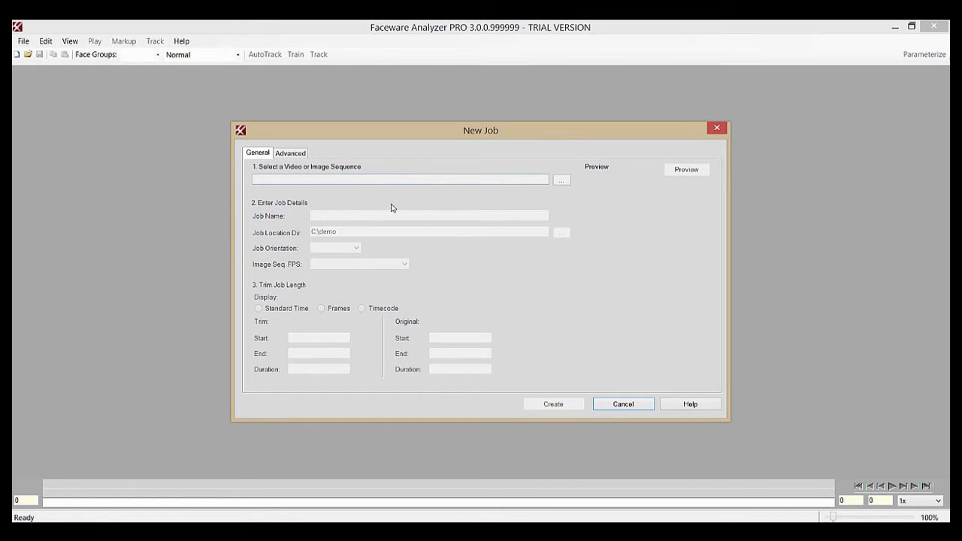
mouse_move(402, 259)
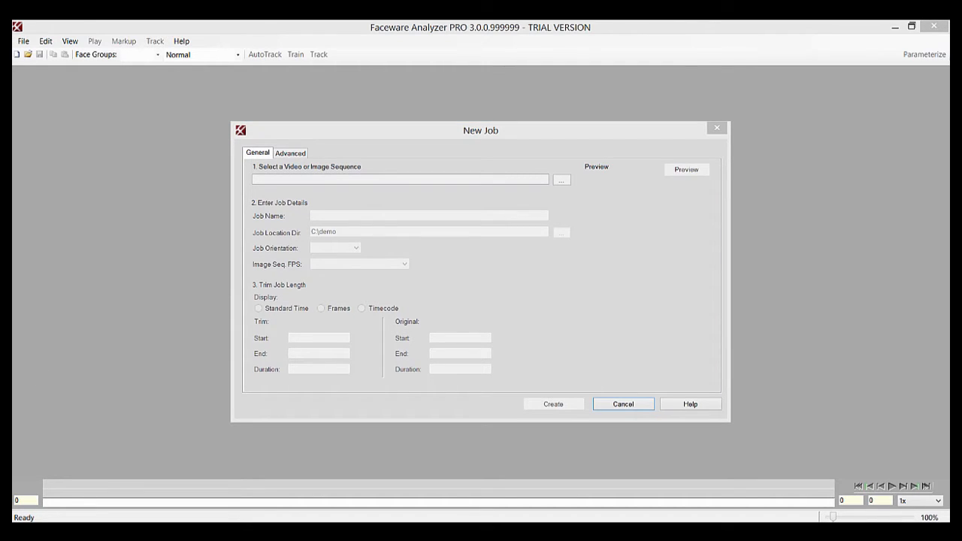
Load the face .mov clip from the demo folder as the new job's source video.
left_click(562, 179)
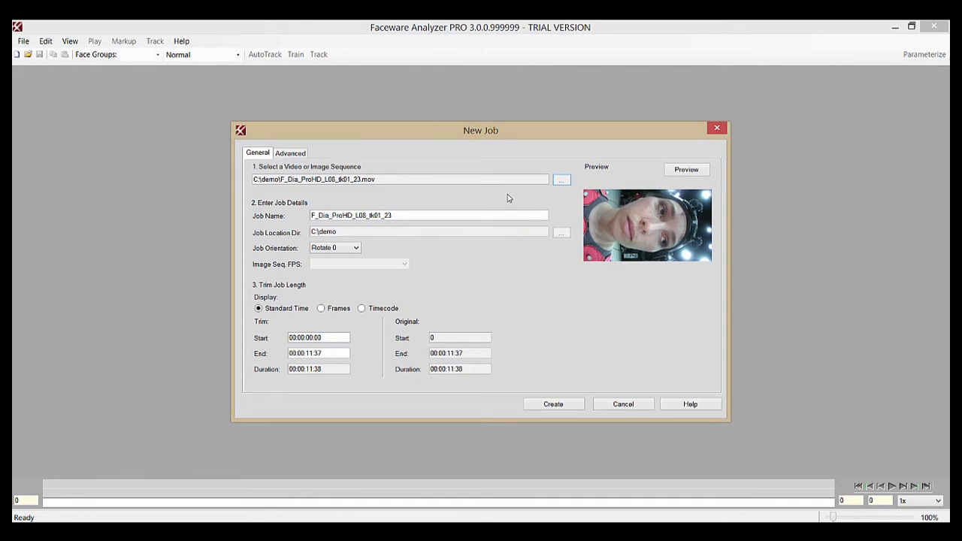
mouse_move(510, 199)
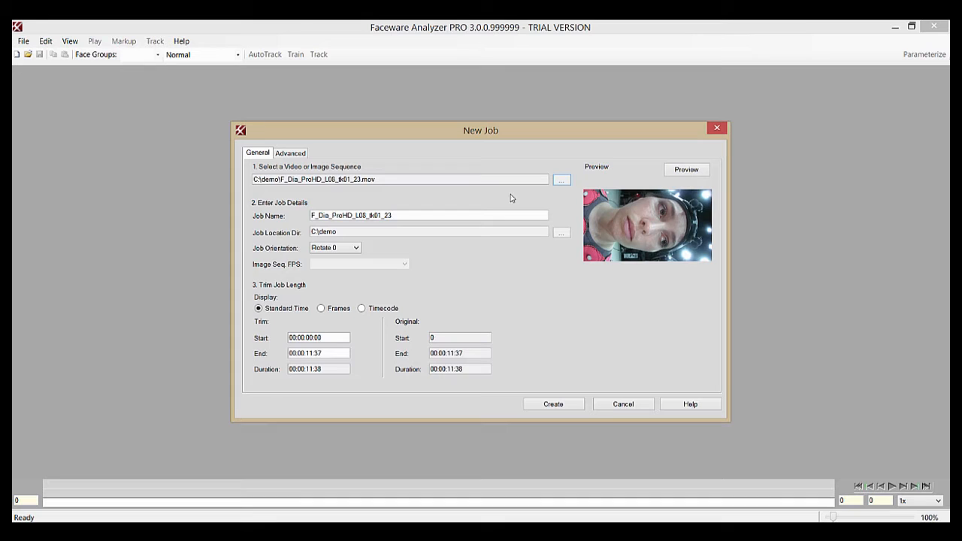
left_click(562, 179)
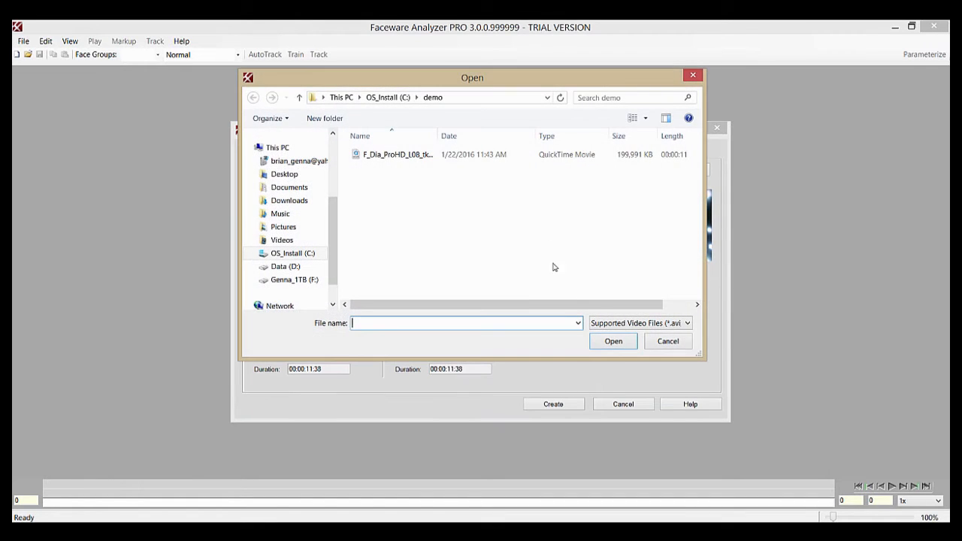
left_click(683, 322)
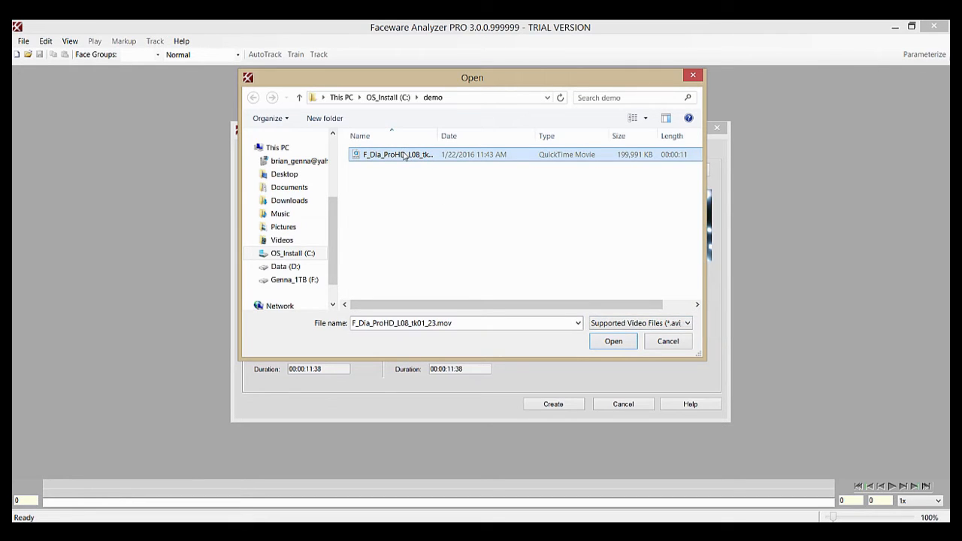
left_click(613, 341)
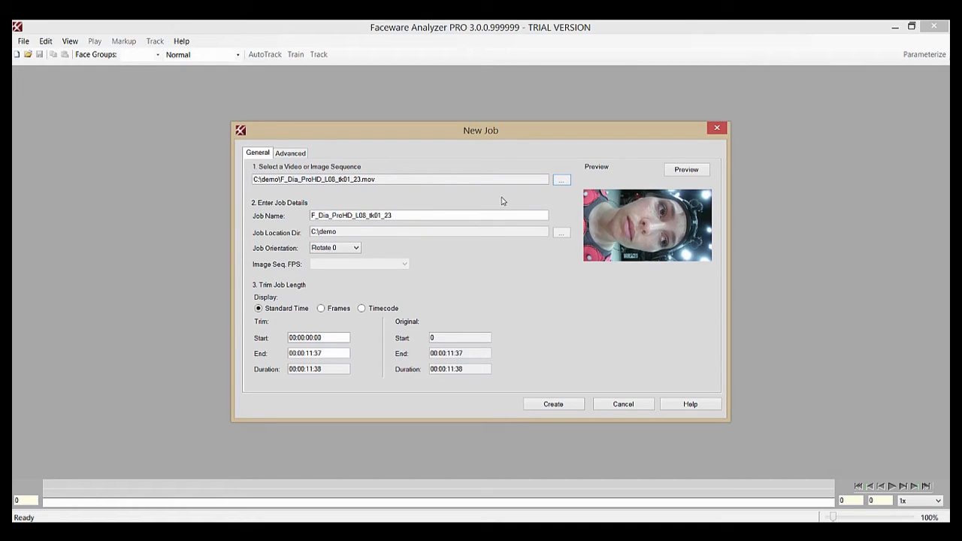
mouse_move(685, 238)
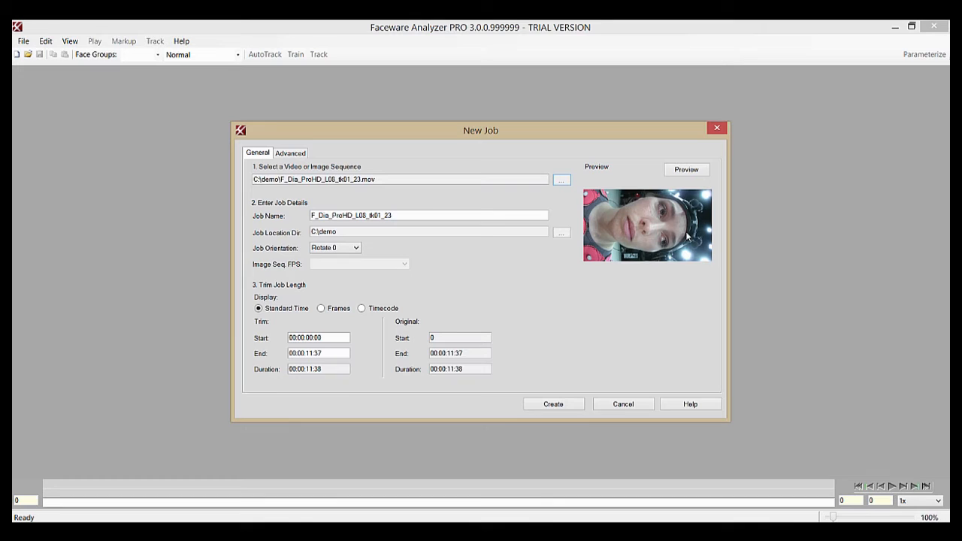
mouse_move(649, 195)
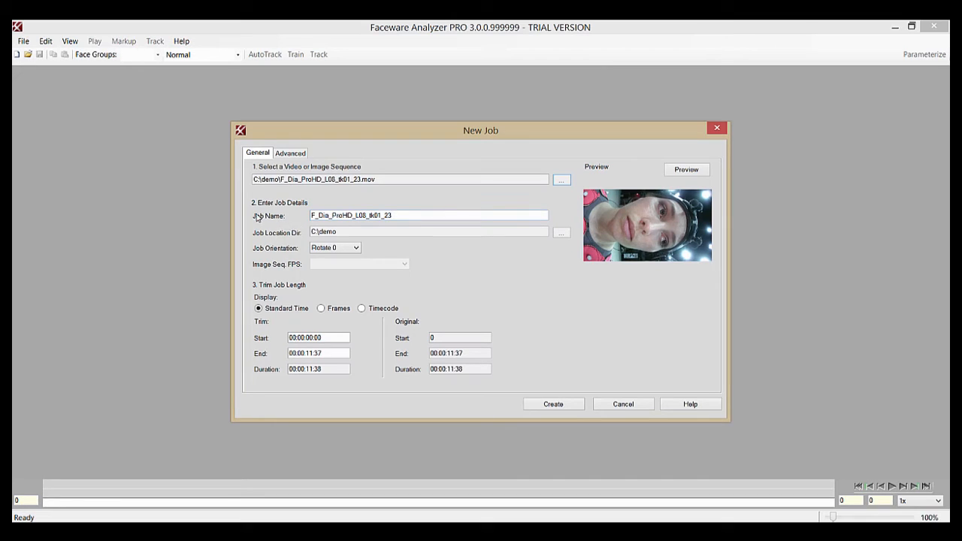
mouse_move(394, 196)
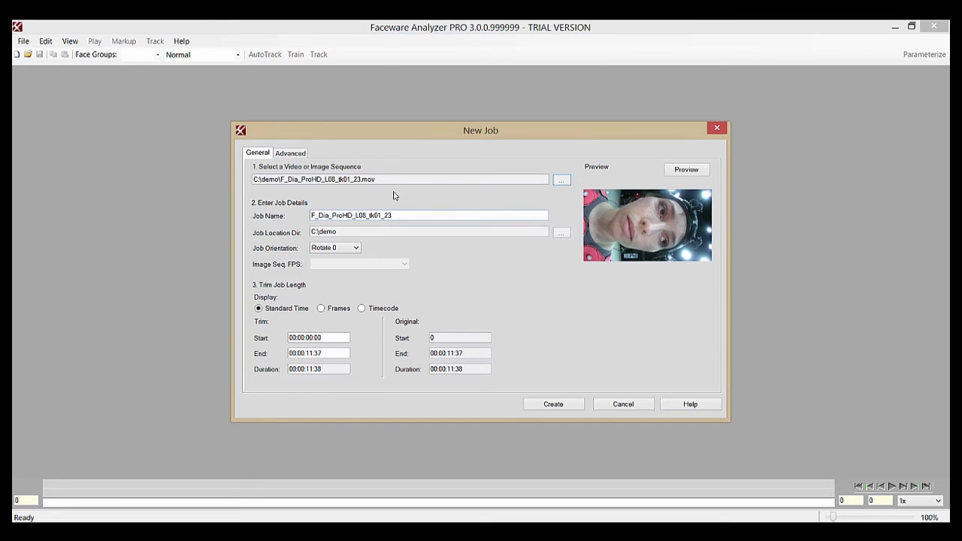
mouse_move(375, 215)
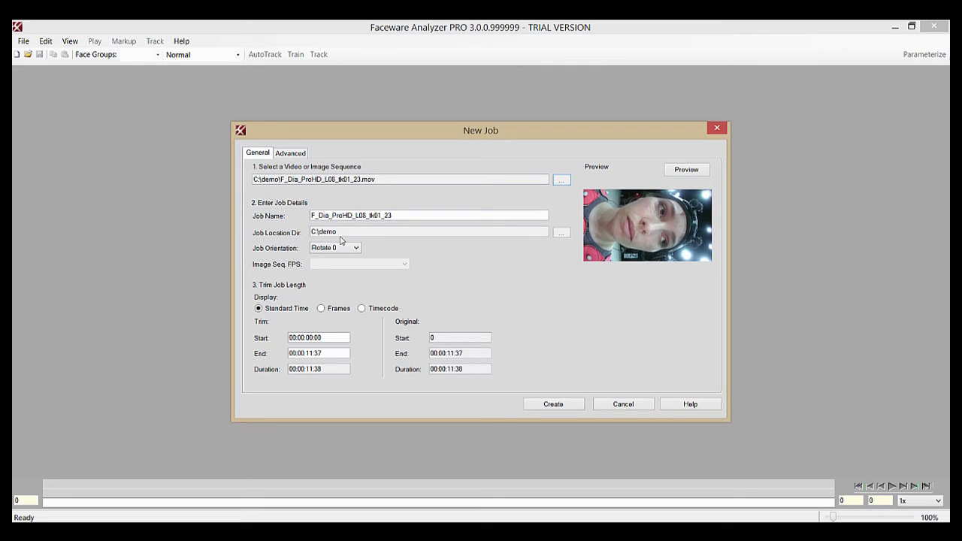
mouse_move(338, 231)
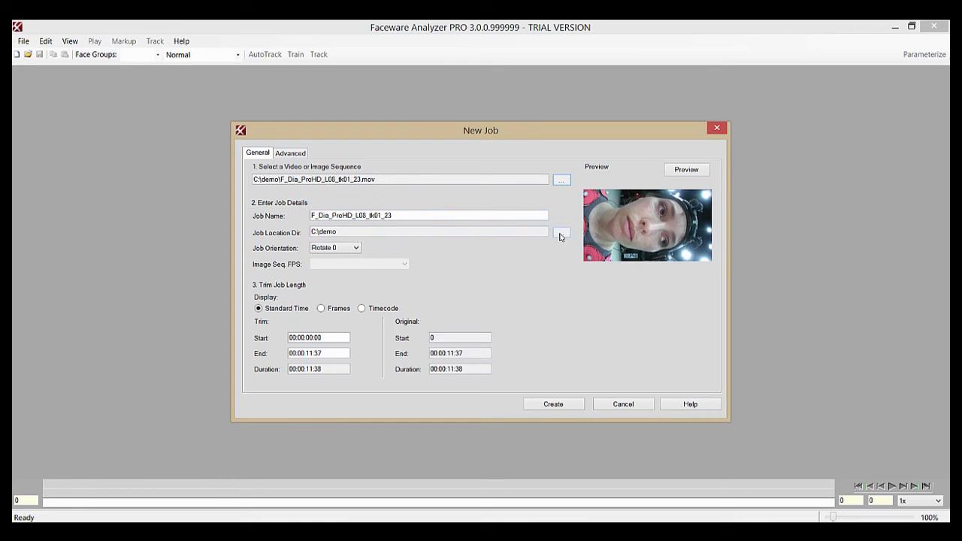
Check the job location folder and leave it at C:\demo.
left_click(561, 232)
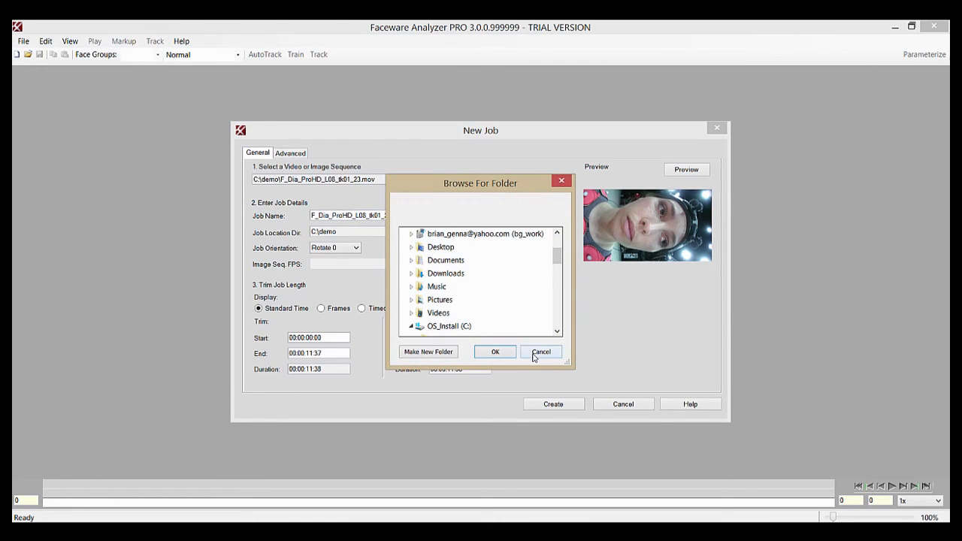
left_click(541, 351)
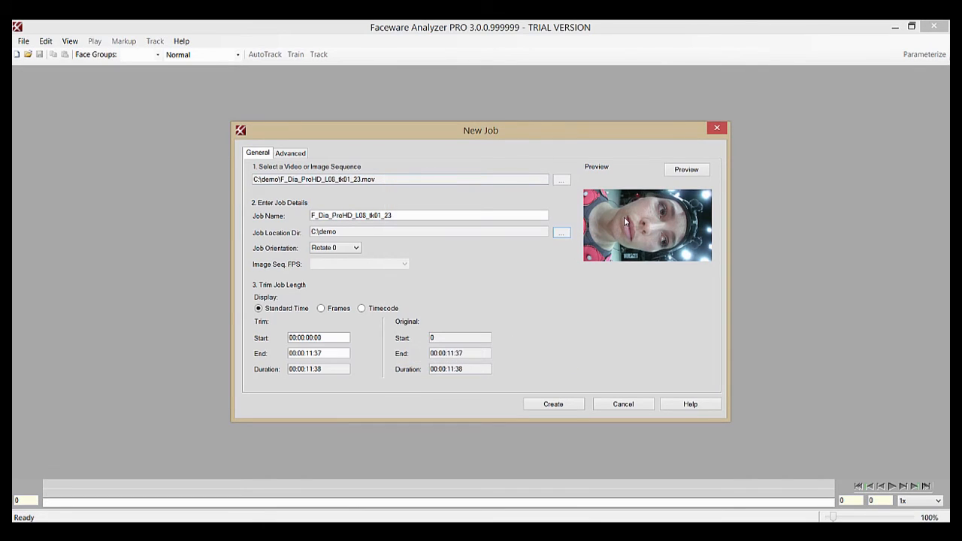
mouse_move(334, 248)
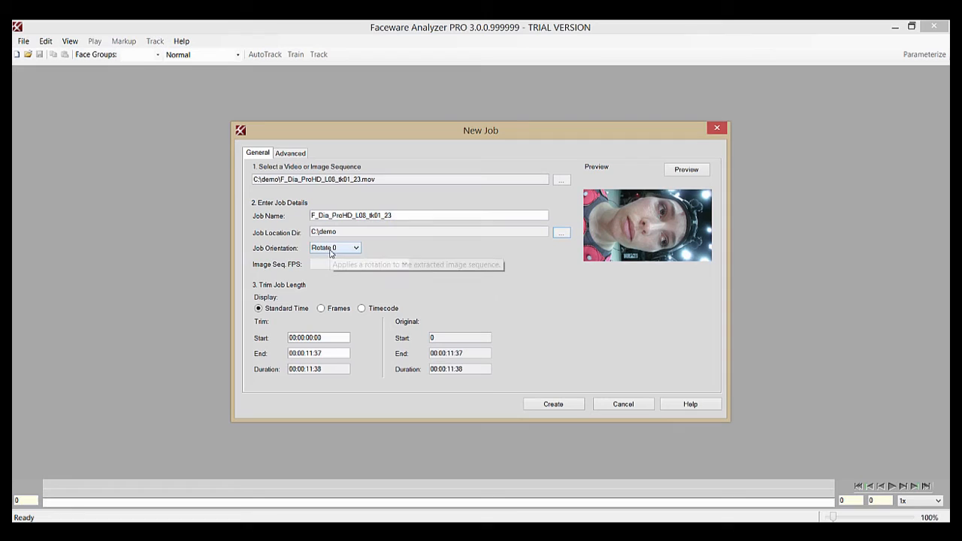
Set Job Orientation to Rotate 270 so the face preview is upright.
left_click(334, 247)
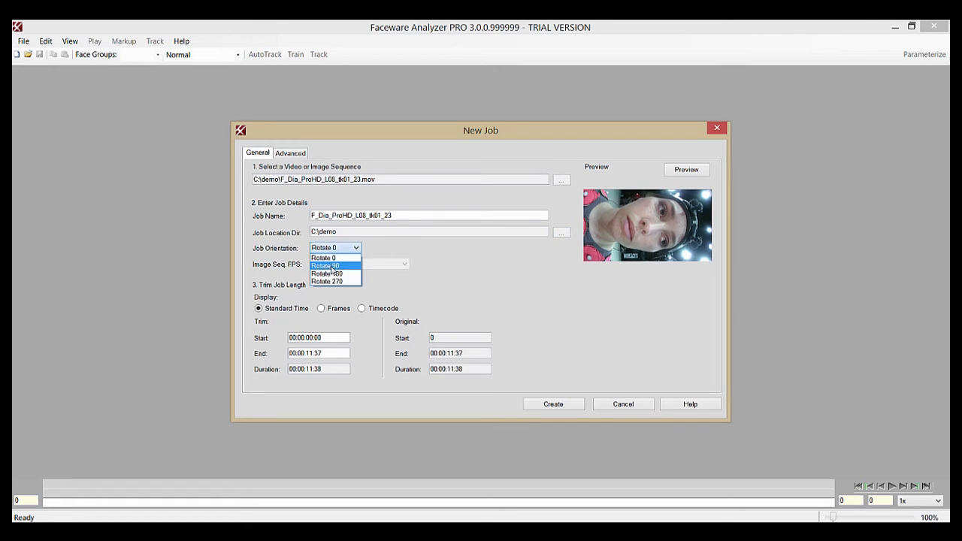
left_click(326, 281)
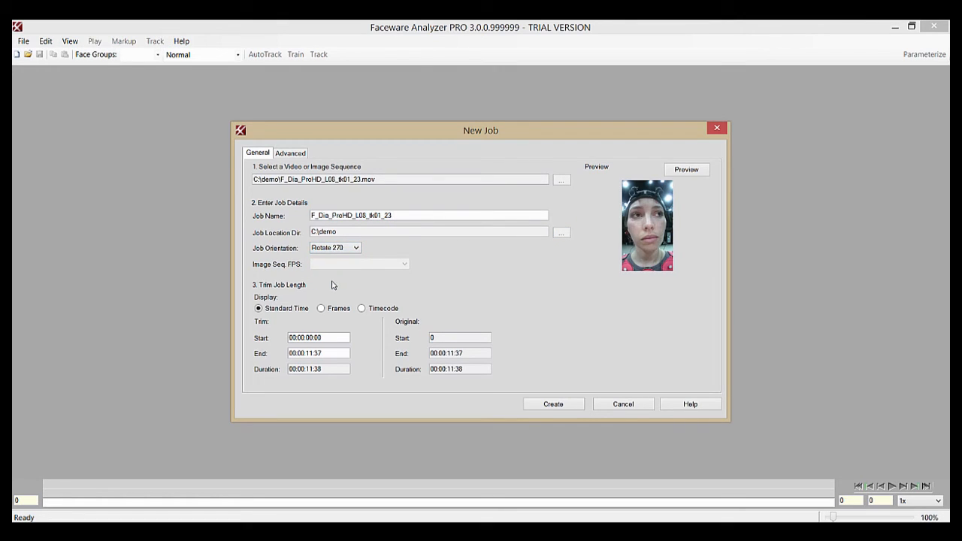
left_click(334, 247)
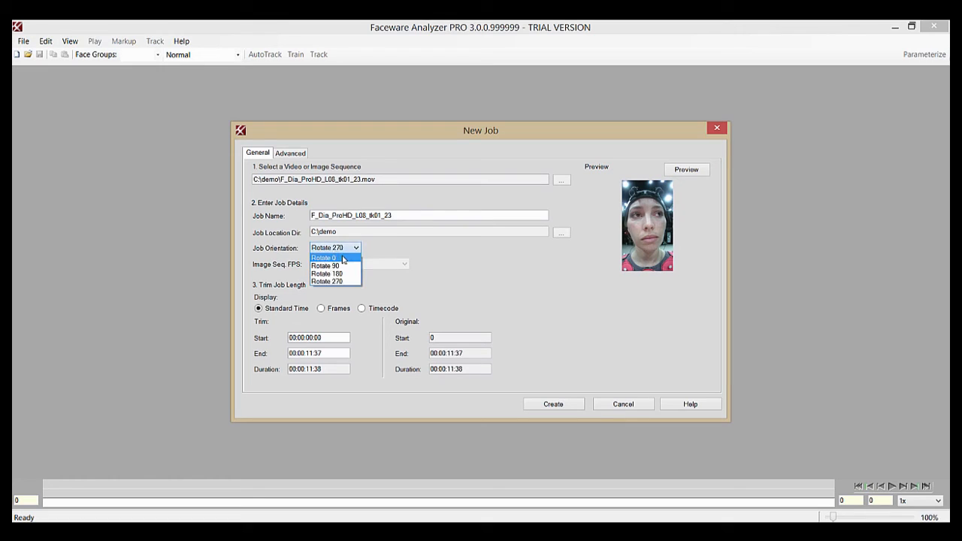
left_click(328, 282)
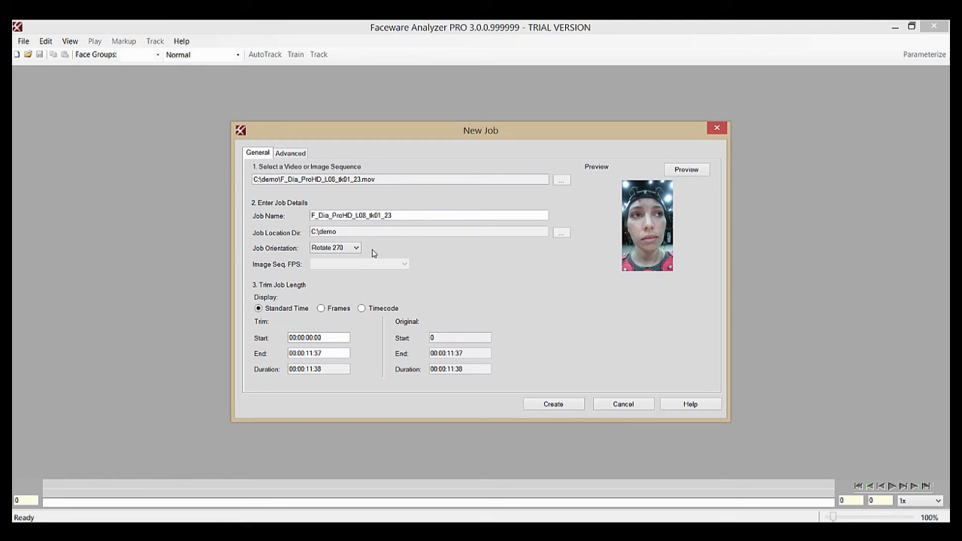
mouse_move(319, 278)
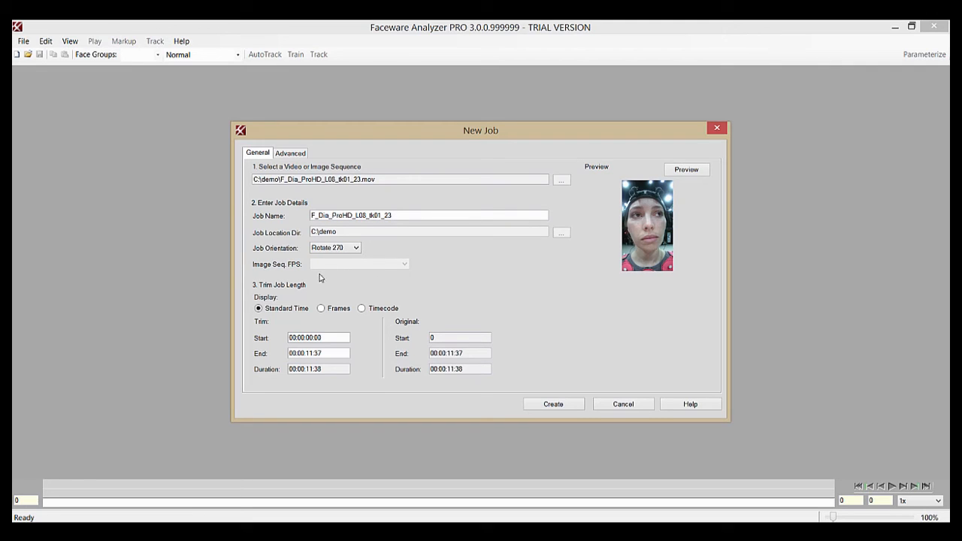
mouse_move(366, 266)
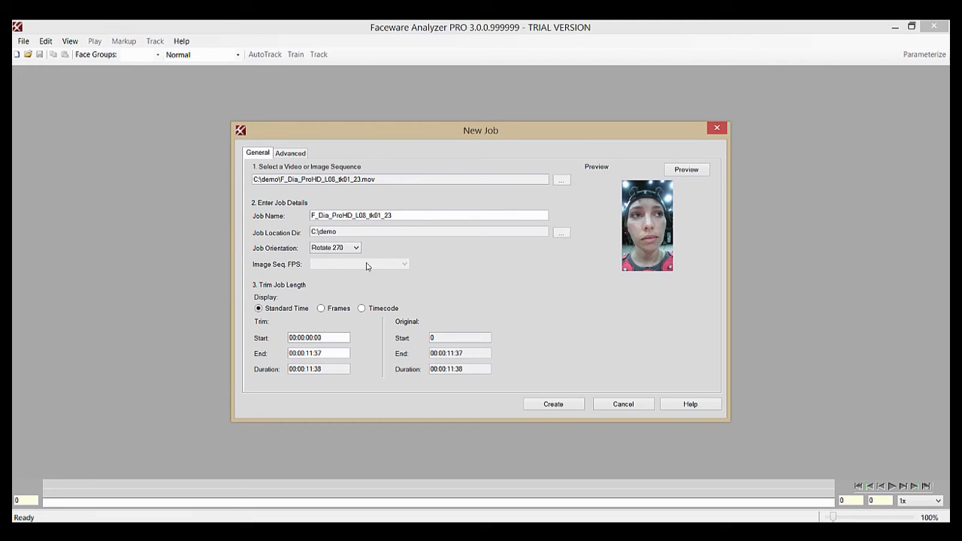
mouse_move(483, 265)
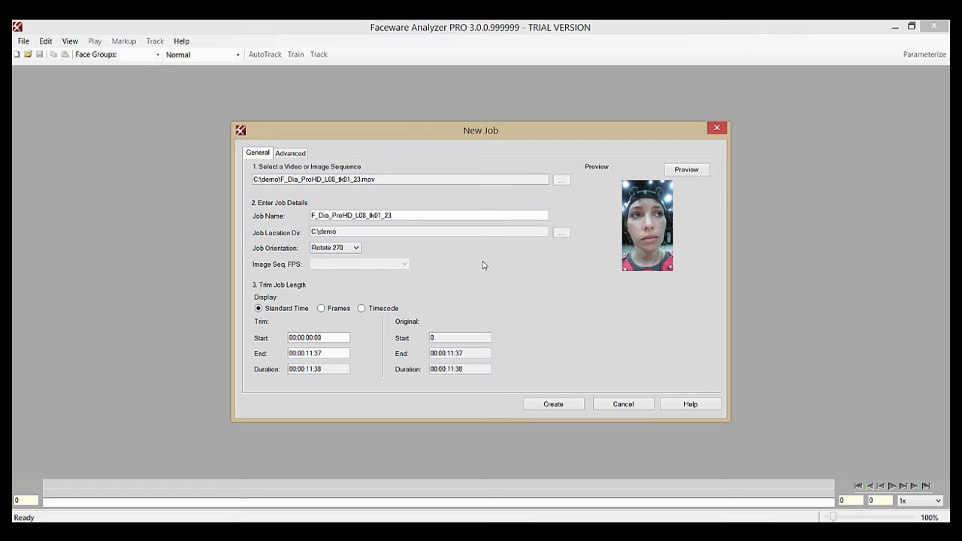
mouse_move(526, 351)
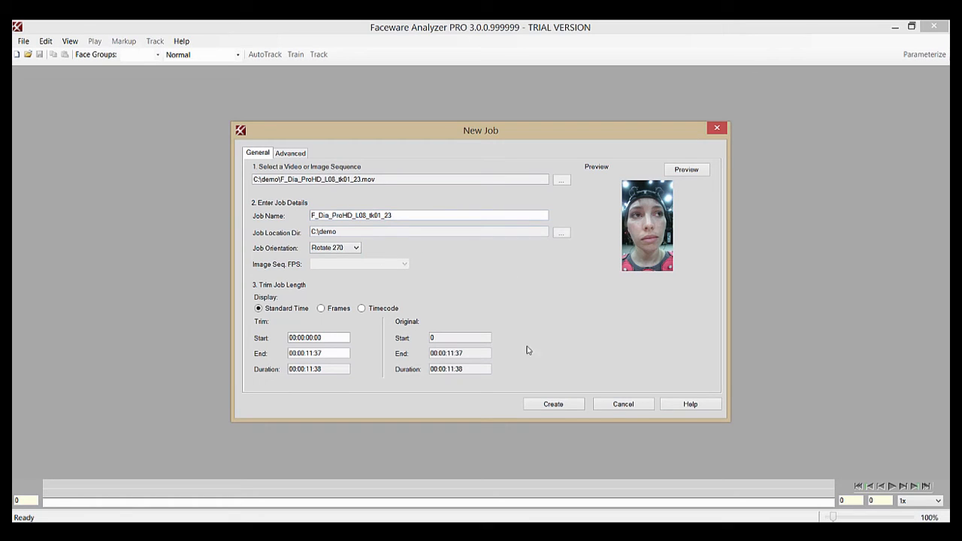
Create the tracking job with the reviewed trim settings into the demo folder.
left_click(553, 403)
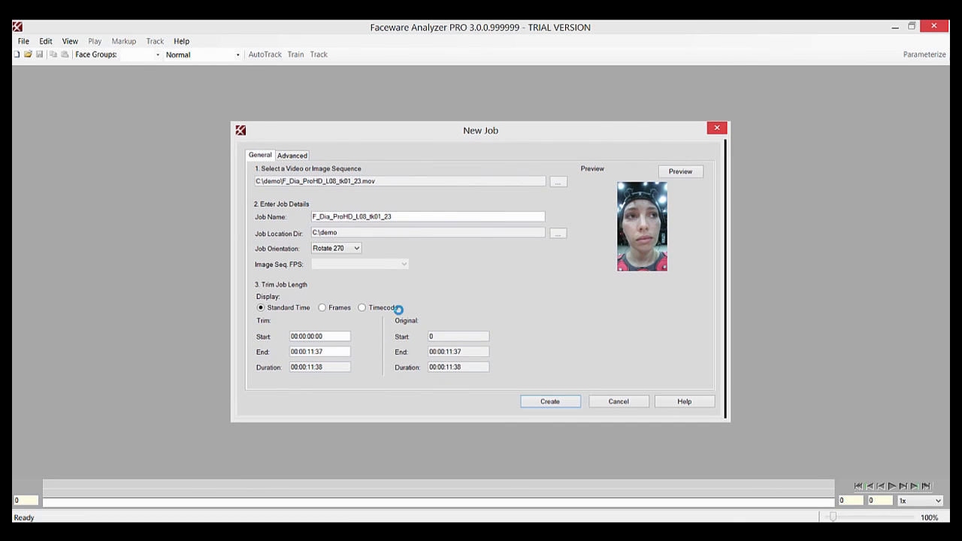
left_click(550, 400)
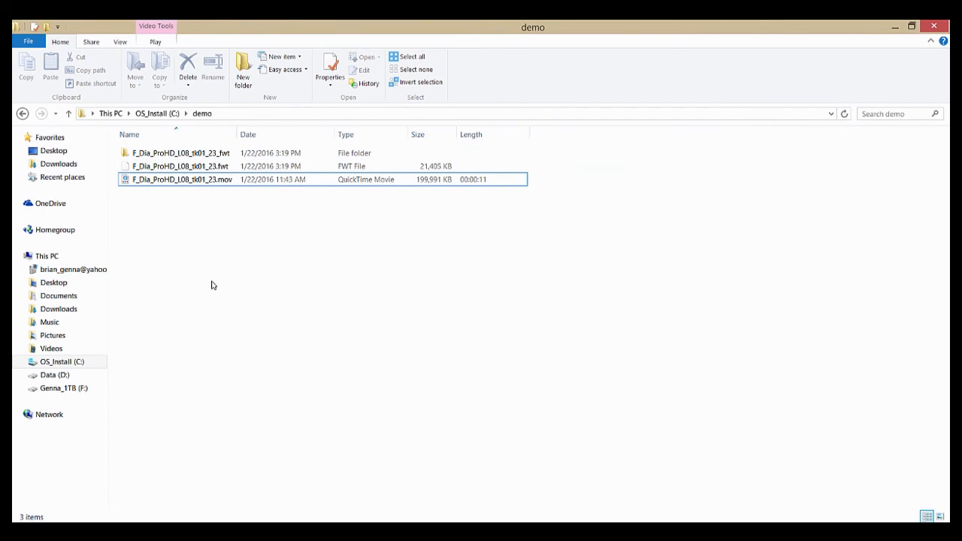
Launch F_Dia_ProHD_L08_tk01_23.fwt so Analyzer shows the upright face with landmarks.
left_click(180, 165)
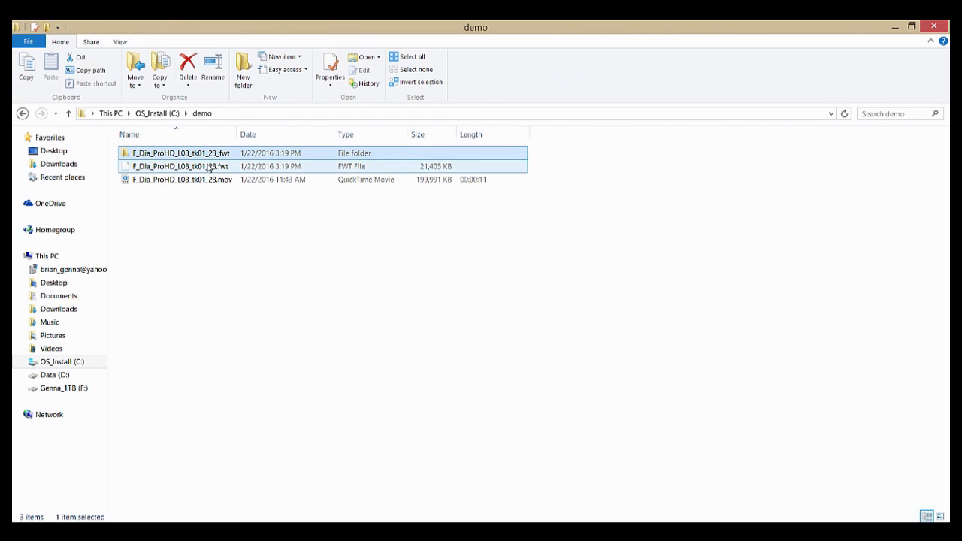
left_click(178, 165)
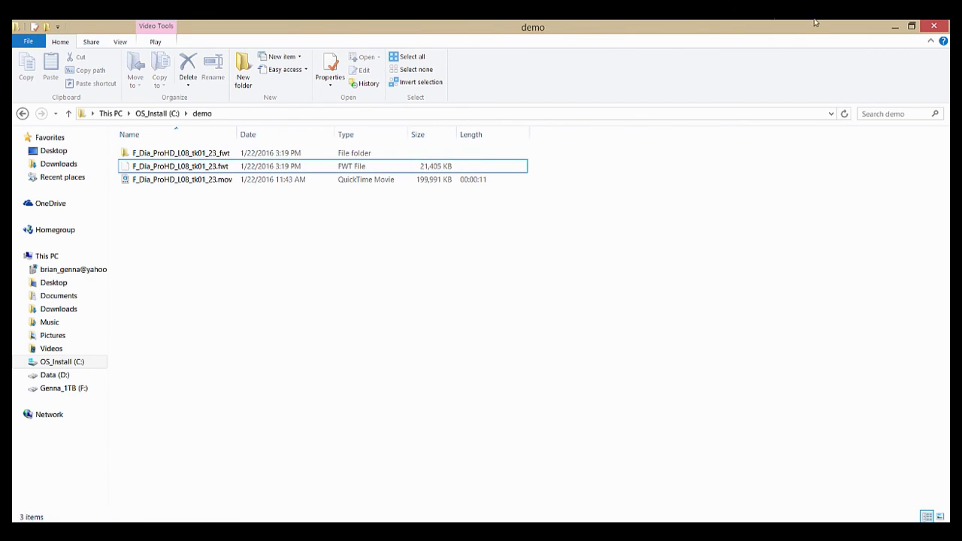
double_click(178, 166)
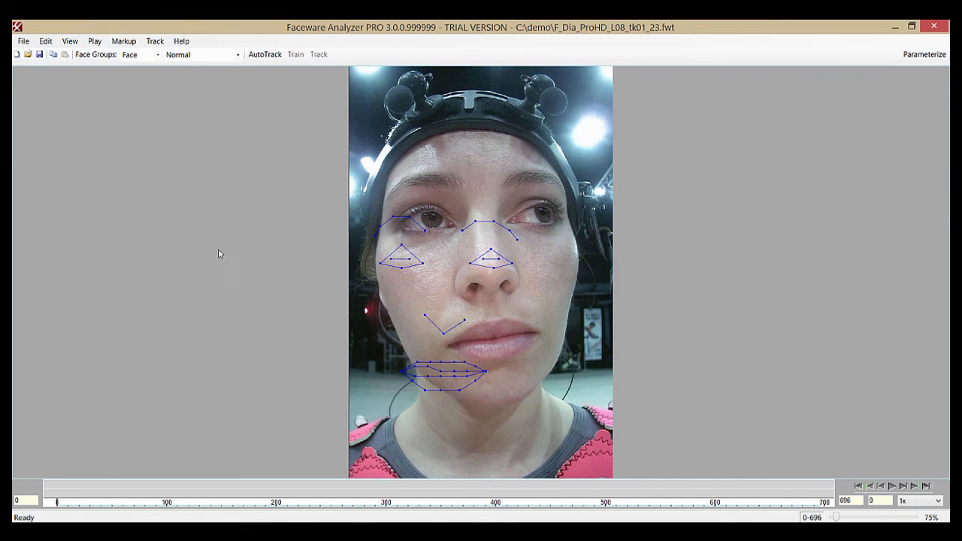
mouse_move(215, 301)
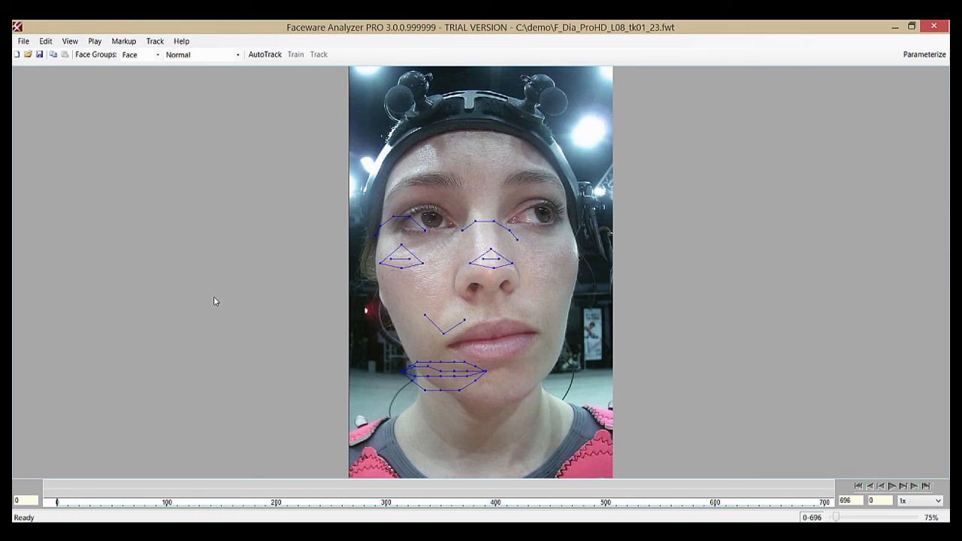